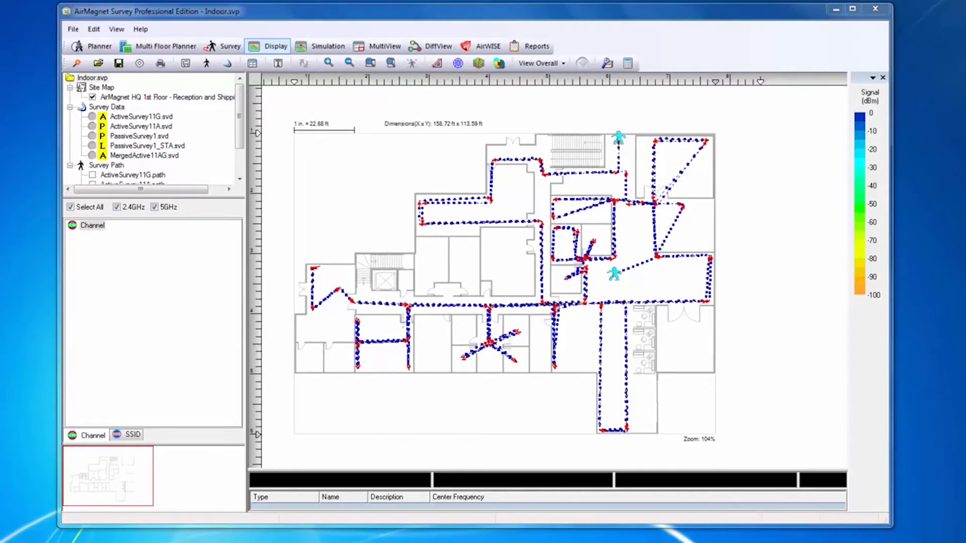
Enter MultiView with the Indoor project loaded as the first floor pane
left_click(378, 46)
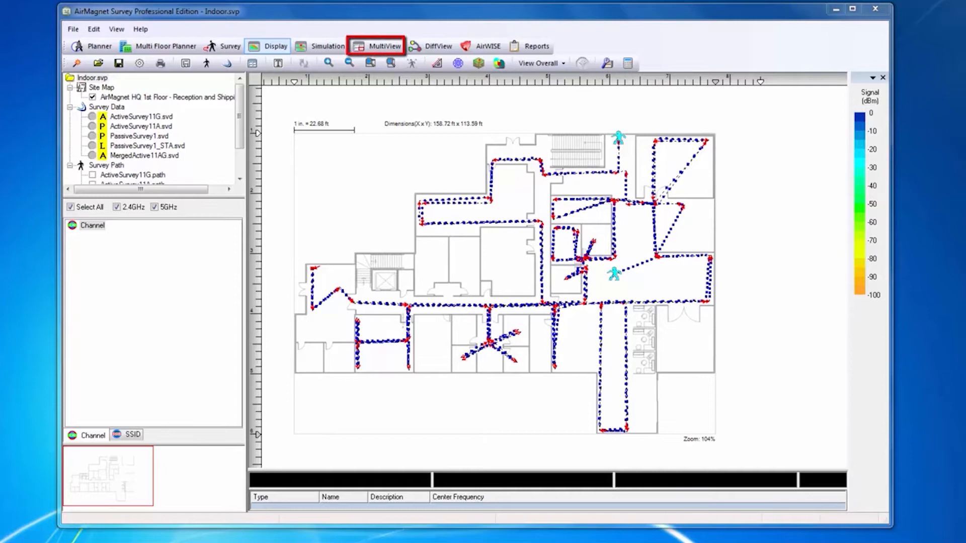
left_click(378, 46)
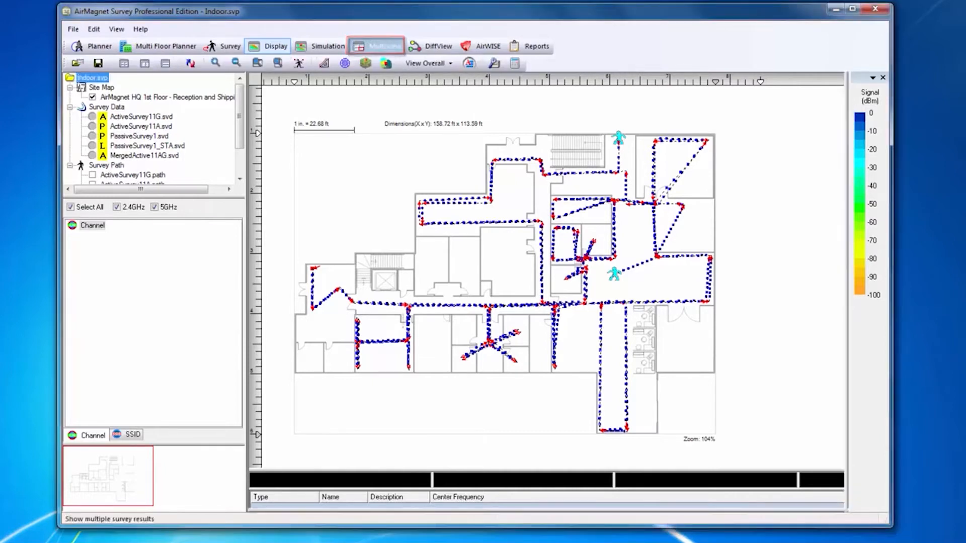
left_click(375, 46)
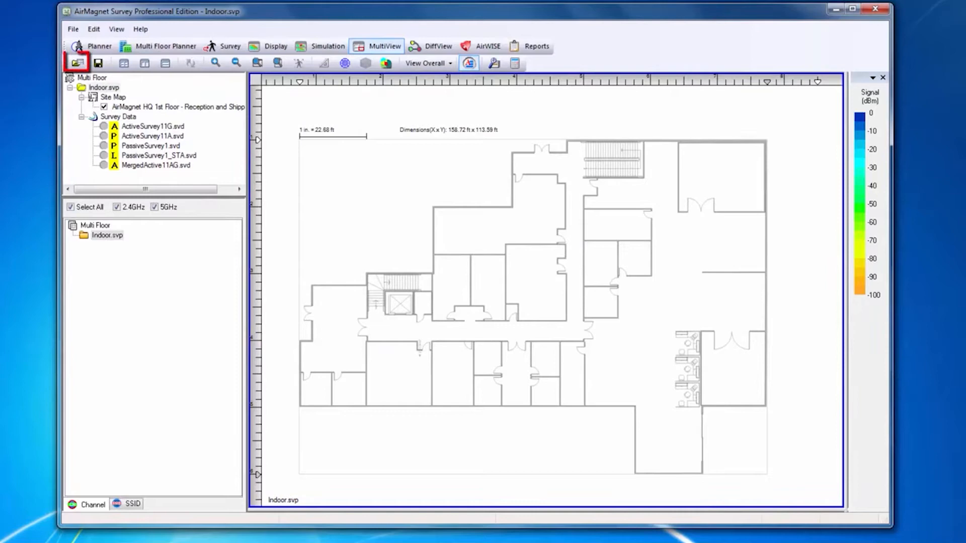
Load the 2nd, 3rd and 4th Floor project files into the MultiView panes
left_click(77, 63)
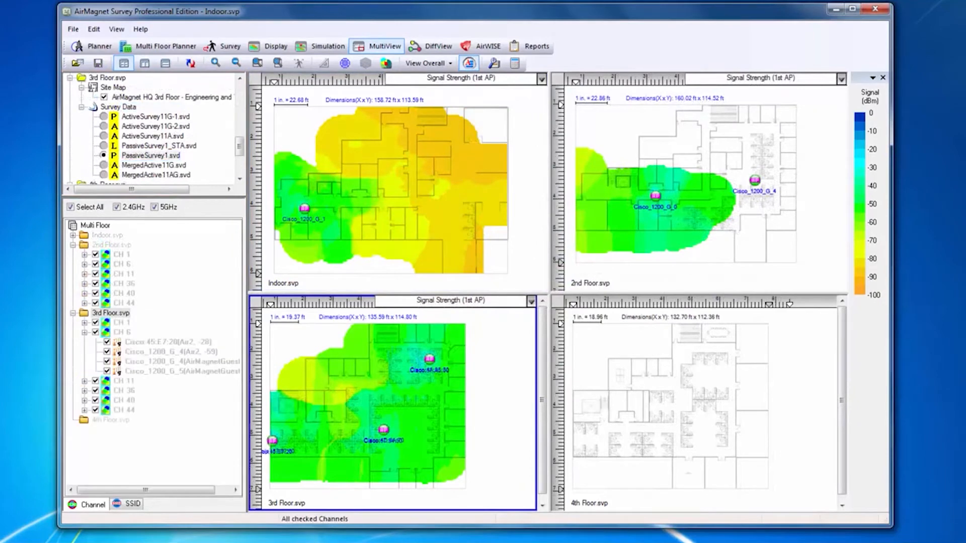
Show all floors' heatmaps for only Cisco_1200_G_4 on CH 40, then switch to DiffView
left_click(169, 342)
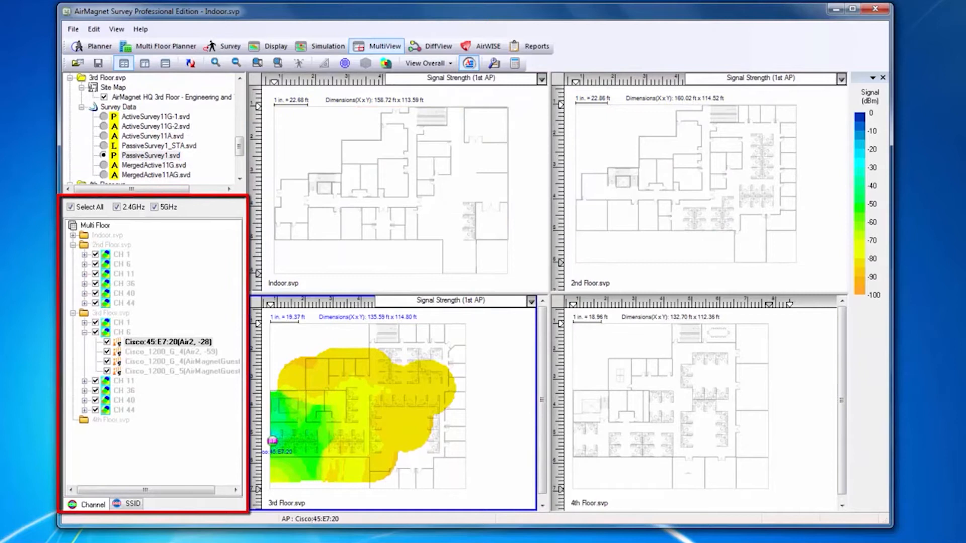
left_click(171, 351)
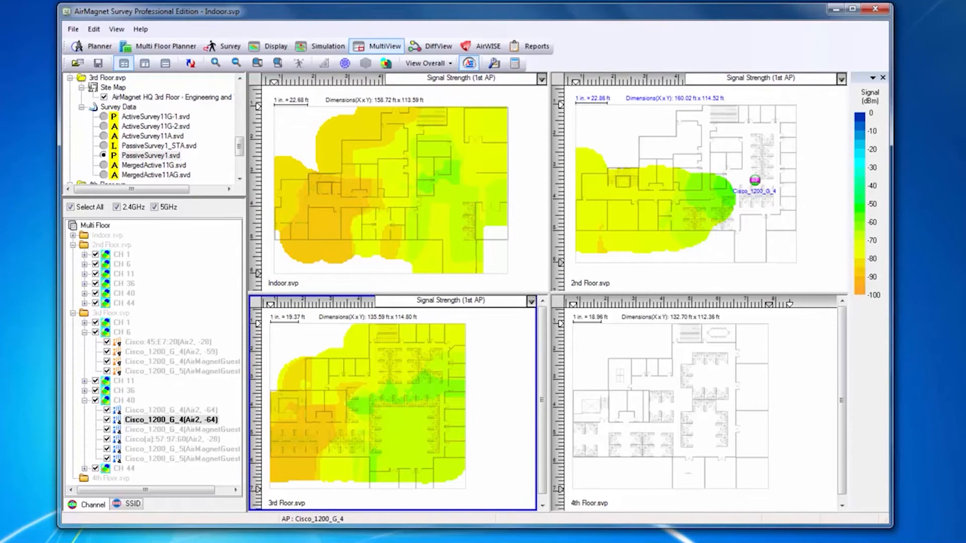
left_click(438, 46)
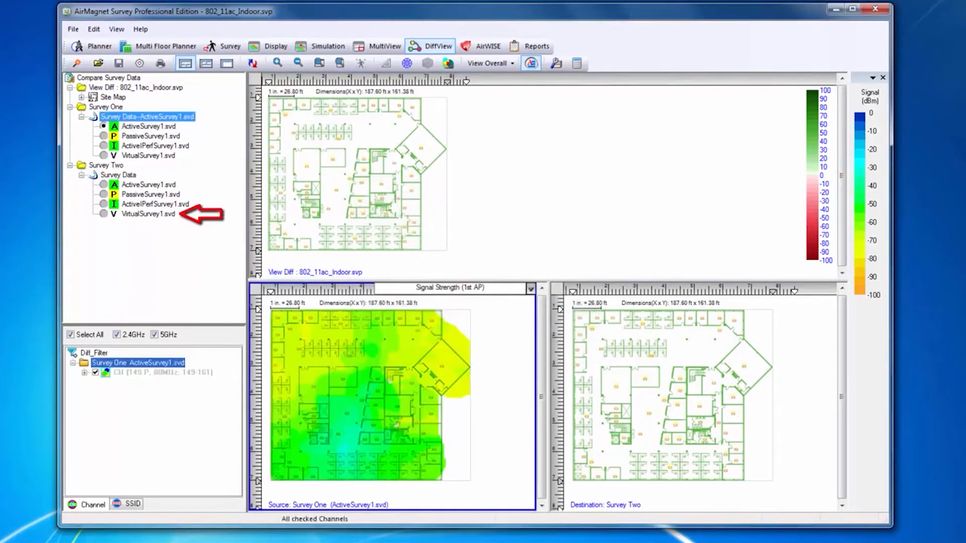
Choose VirtualSurvey1.svd as Survey Two to compare against ActiveSurvey1
left_click(102, 214)
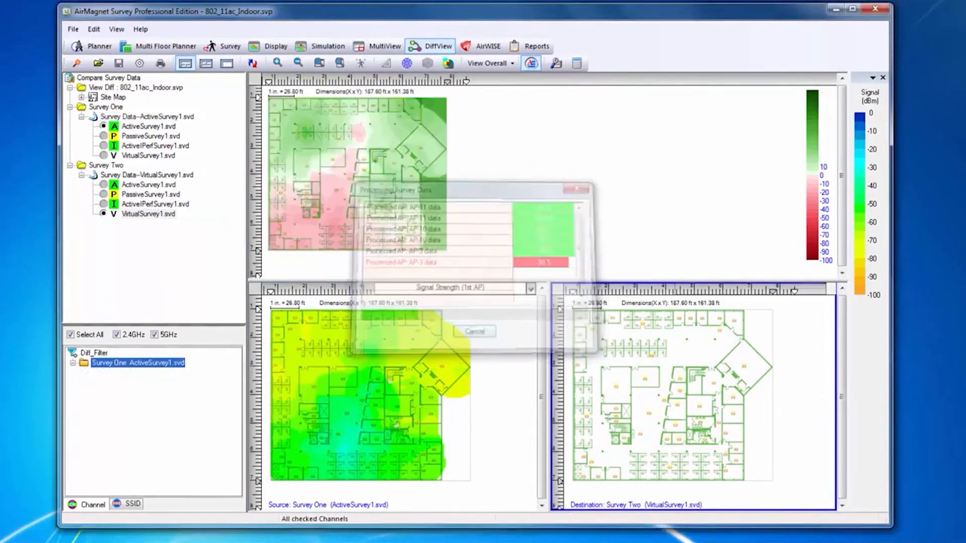